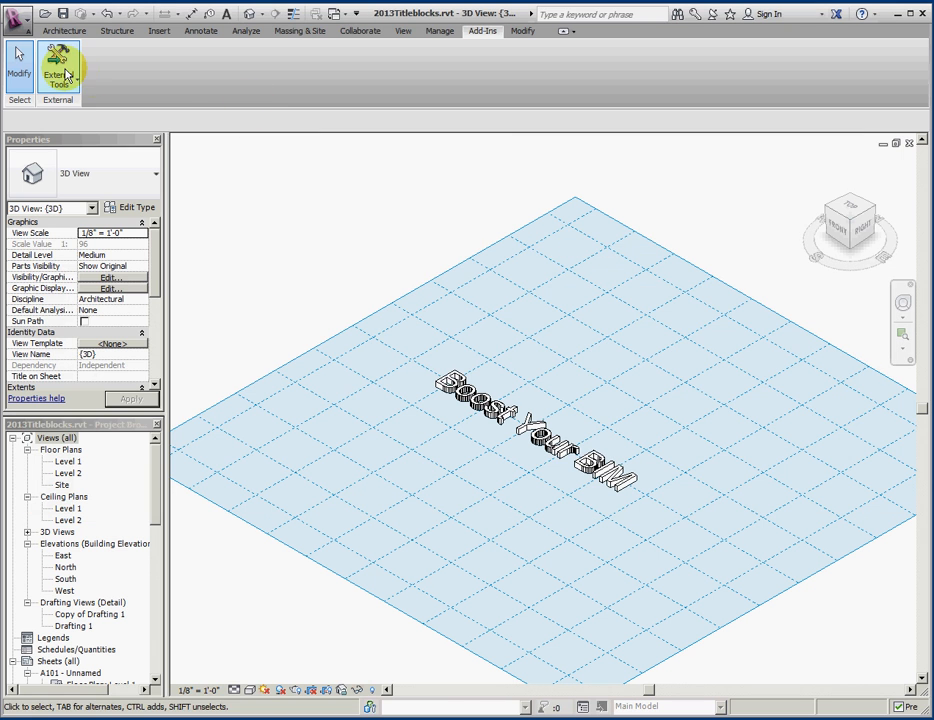
Step: Review the External Tools list, then open the Level 1 floor plan
{"action": "left_click", "coordinate": [58, 70]}
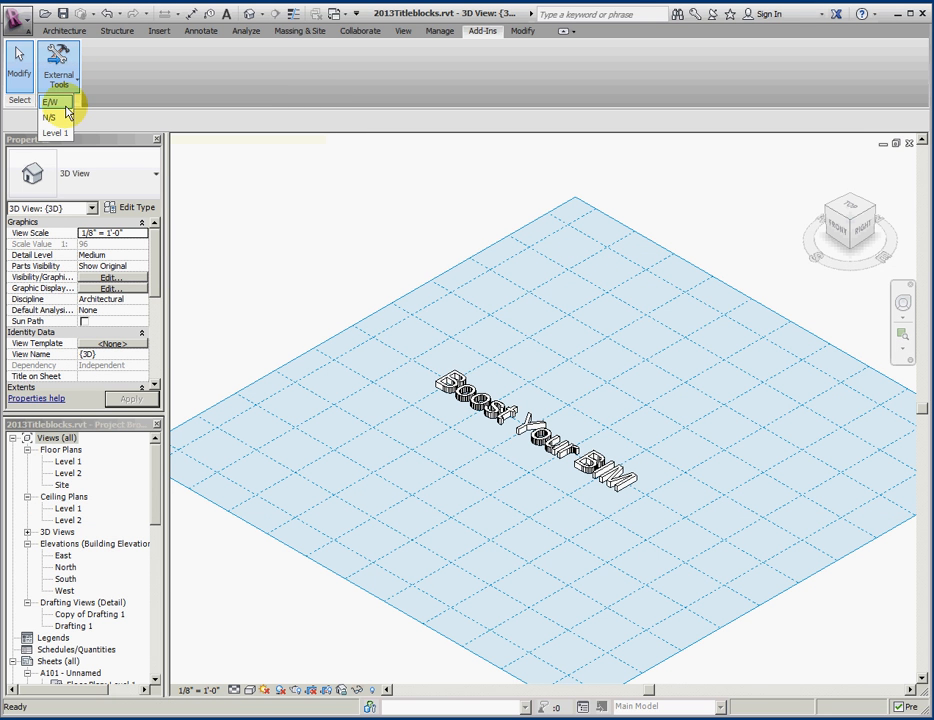
{"action": "mouse_move", "coordinate": [50, 118]}
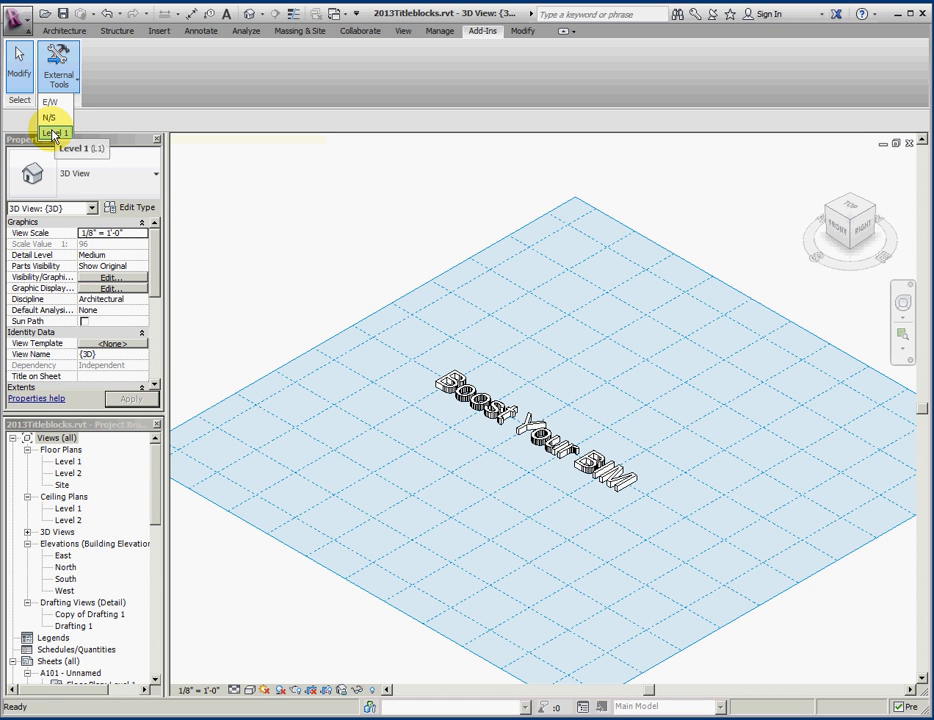
{"action": "double_click", "coordinate": [67, 461]}
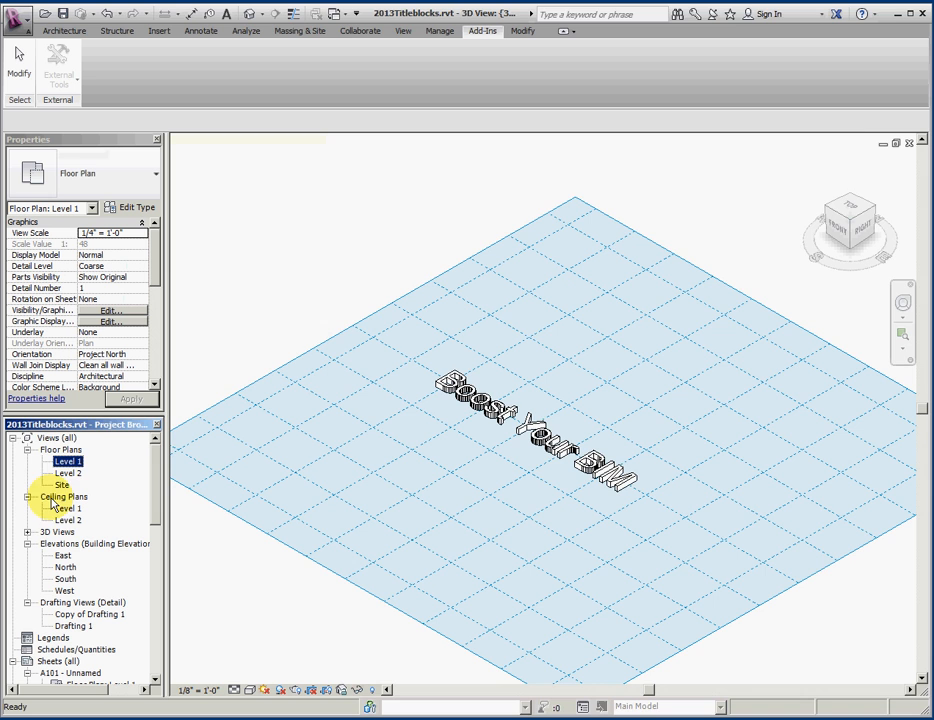
Step: View the Boost Your BIM text in the Level 1 plan
{"action": "double_click", "coordinate": [68, 461]}
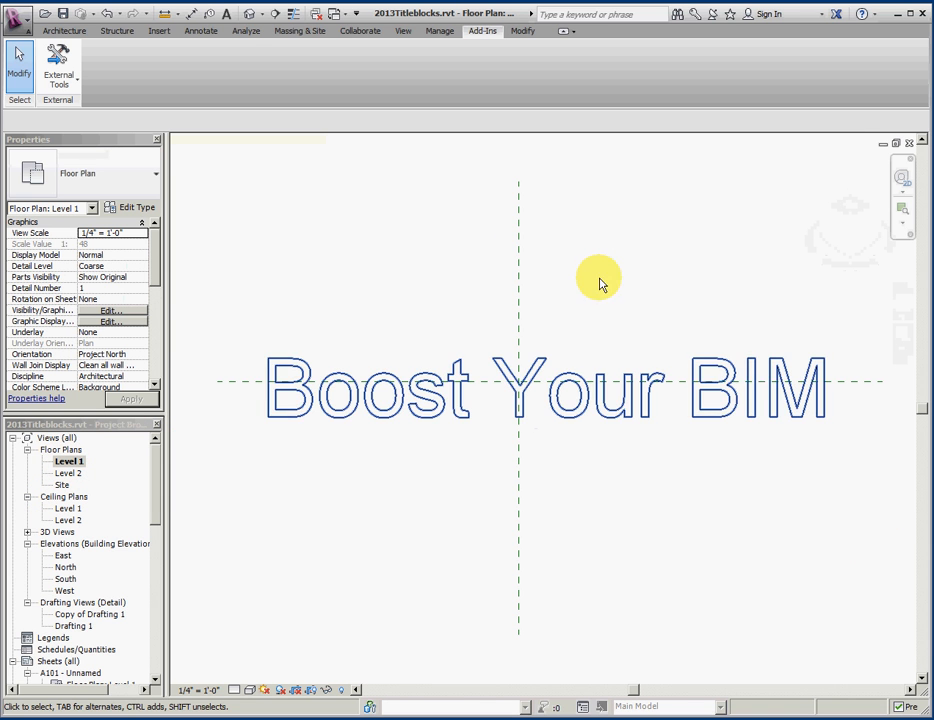
{"action": "left_click", "coordinate": [518, 250]}
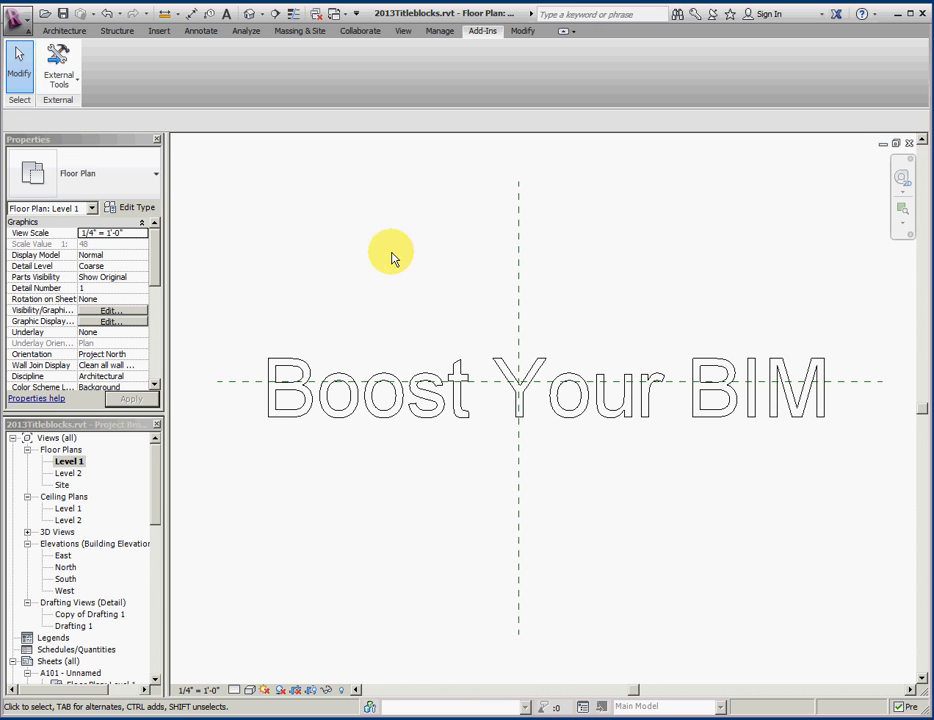
{"action": "mouse_move", "coordinate": [290, 315]}
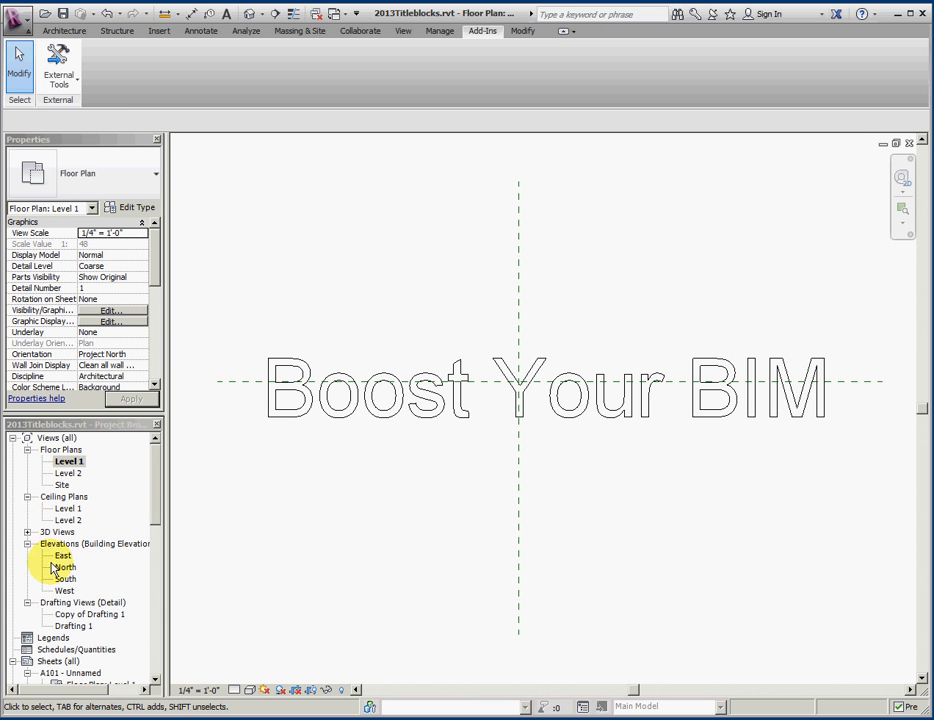
Step: Return to the default {3D} view and open Revit Options
{"action": "double_click", "coordinate": [66, 543]}
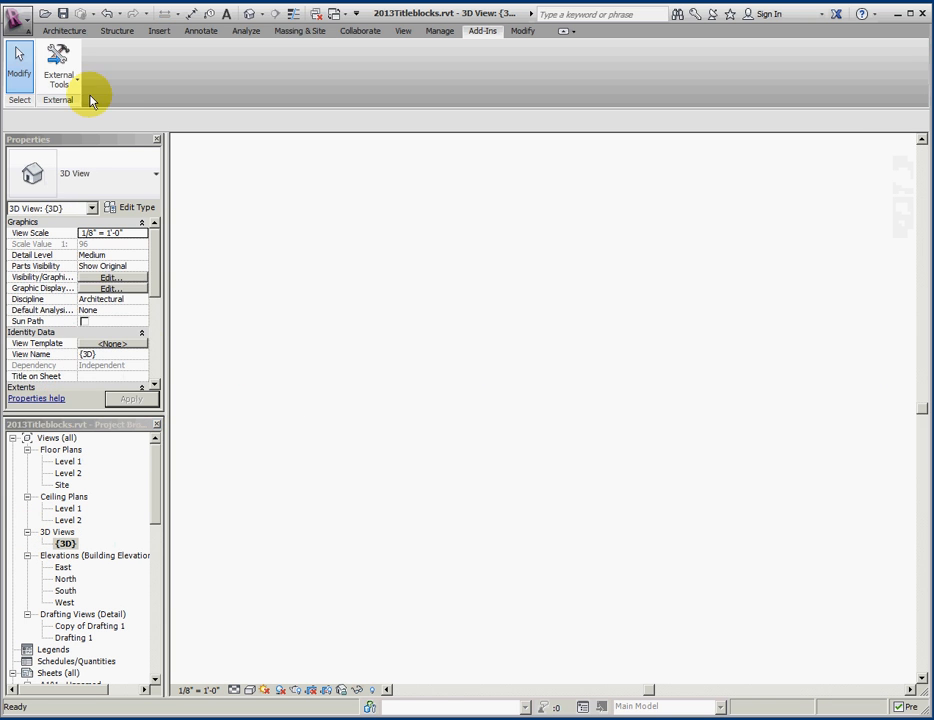
{"action": "left_click", "coordinate": [17, 14]}
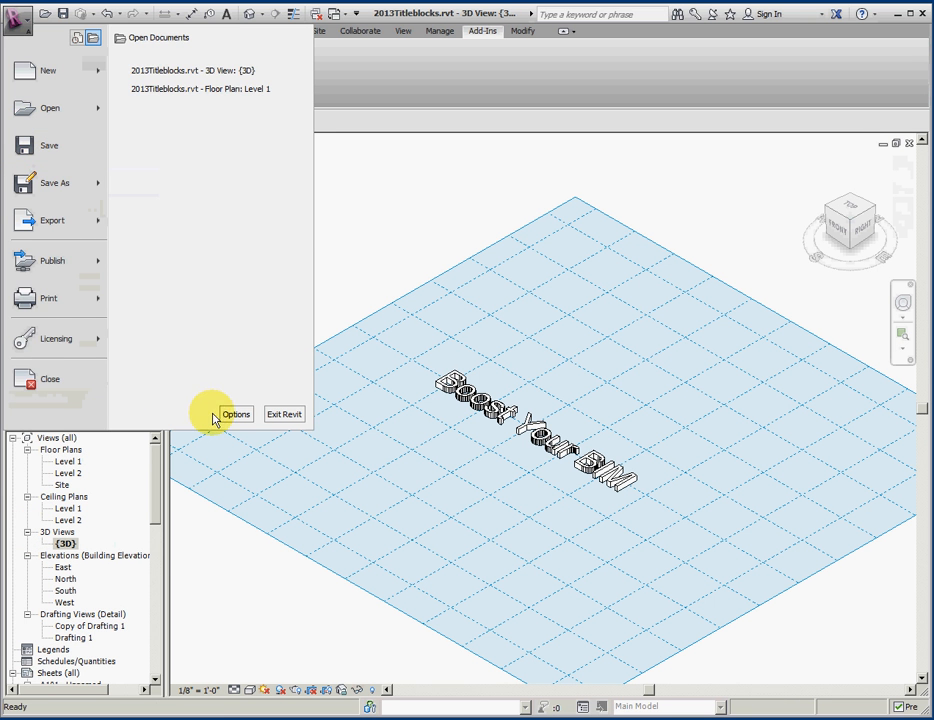
{"action": "left_click", "coordinate": [237, 414]}
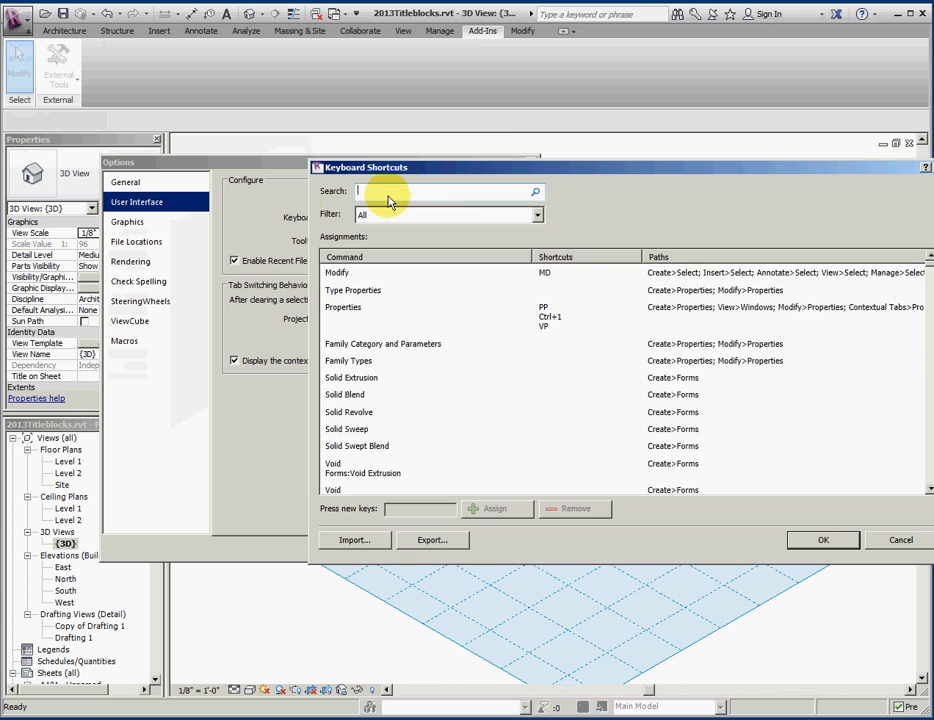
Step: Filter shortcuts by 'extern', confirm EW, NS and L1 assignments, and accept
{"action": "type", "text": "extern"}
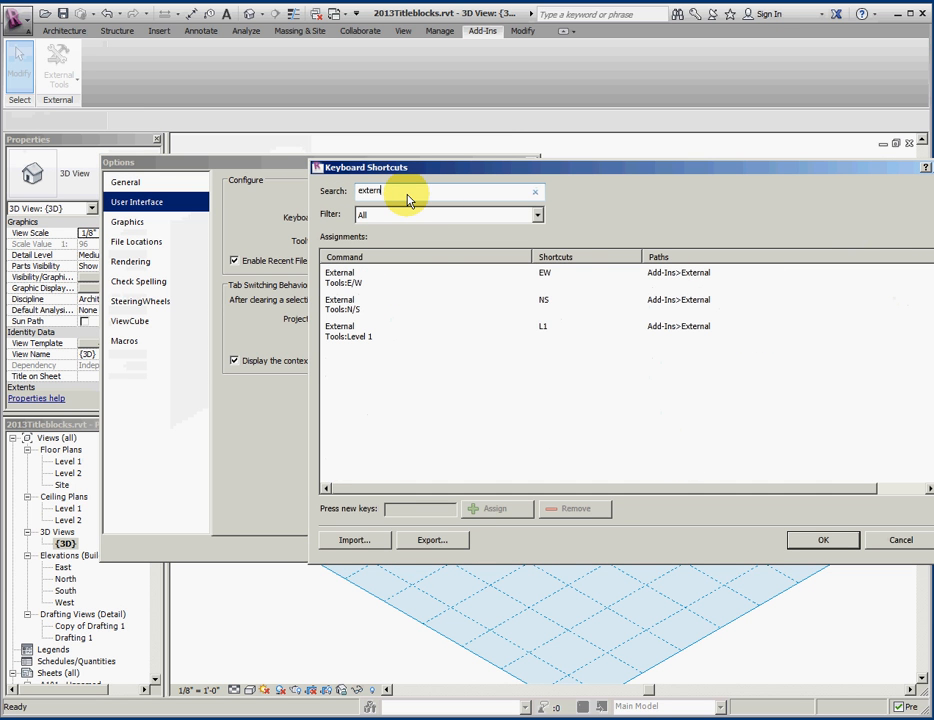
{"action": "mouse_move", "coordinate": [585, 245]}
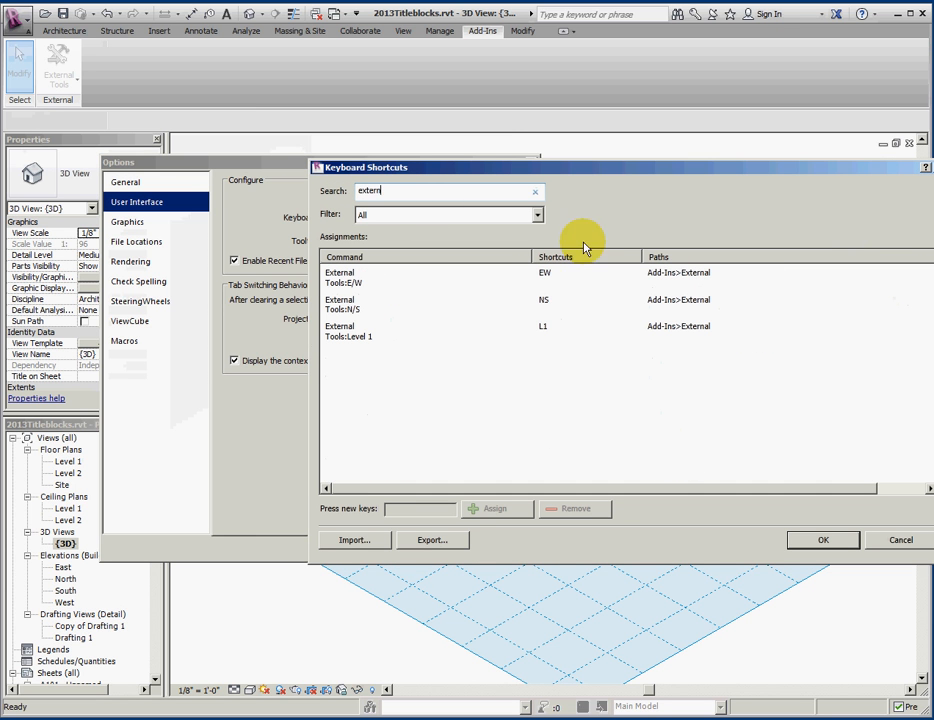
{"action": "left_click", "coordinate": [342, 277]}
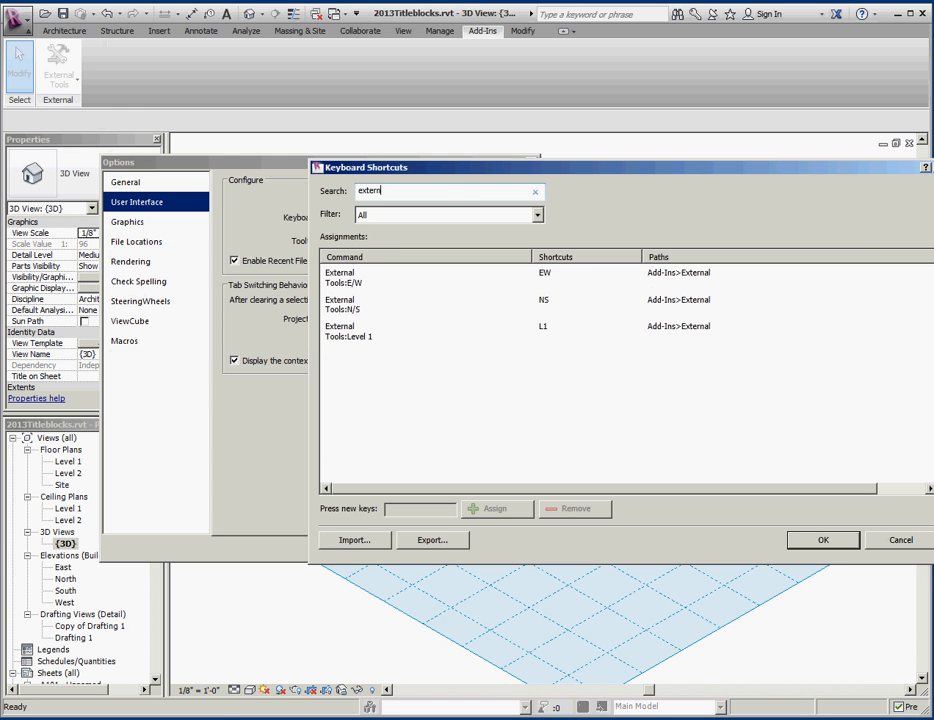
{"action": "left_click", "coordinate": [822, 540]}
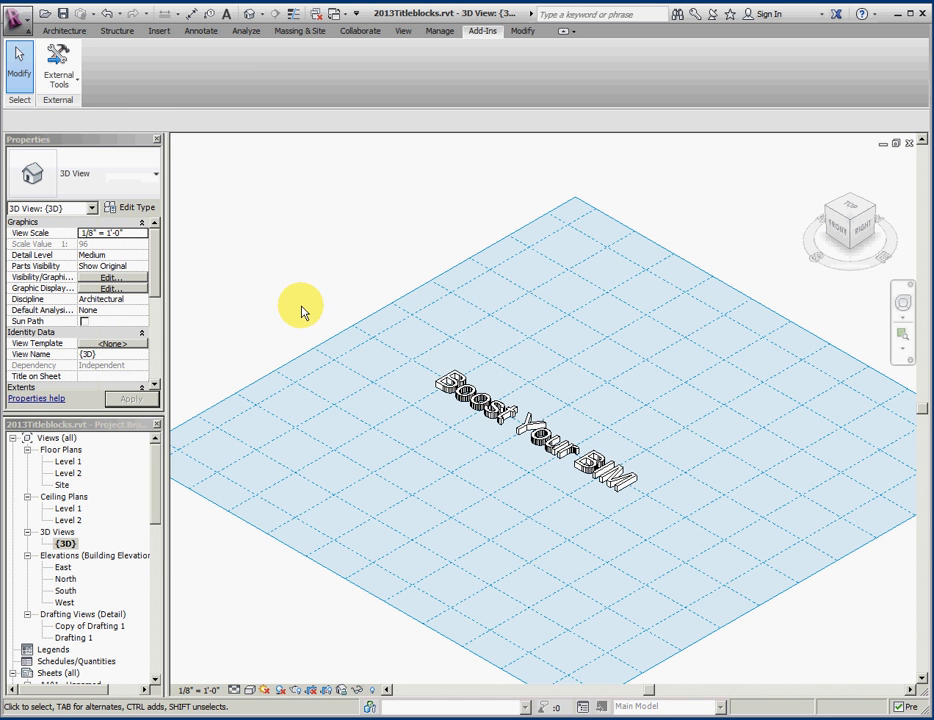
{"action": "mouse_move", "coordinate": [337, 274]}
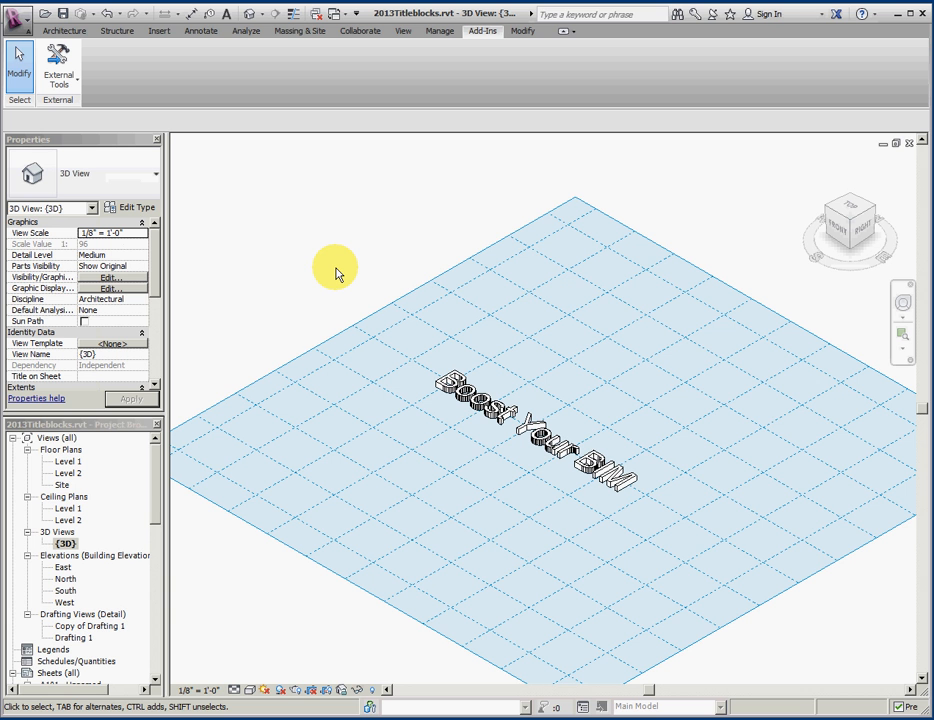